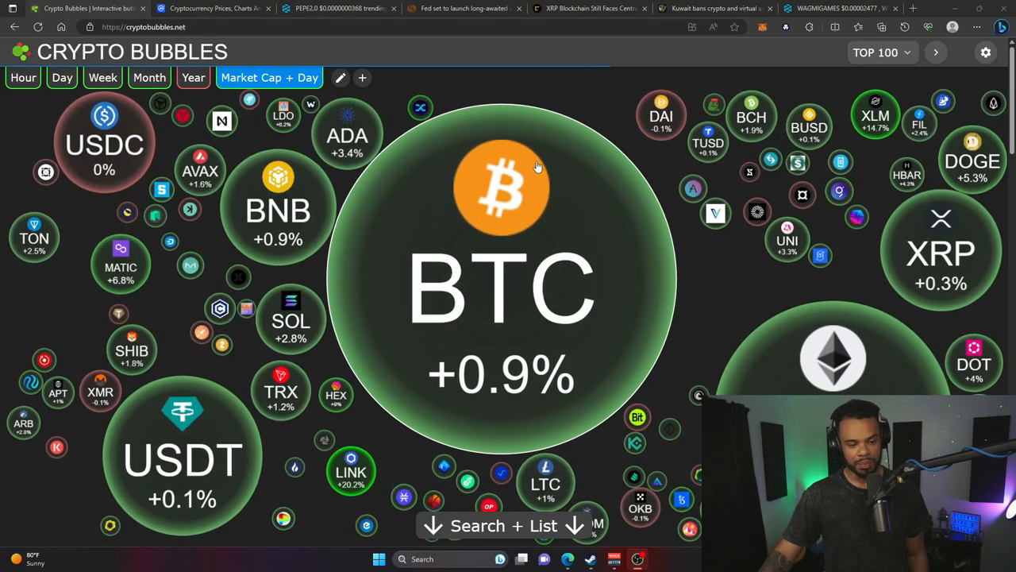
Switch from the Crypto Bubbles map to the CoinMarketCap prices-by-market-cap page
left_click(212, 8)
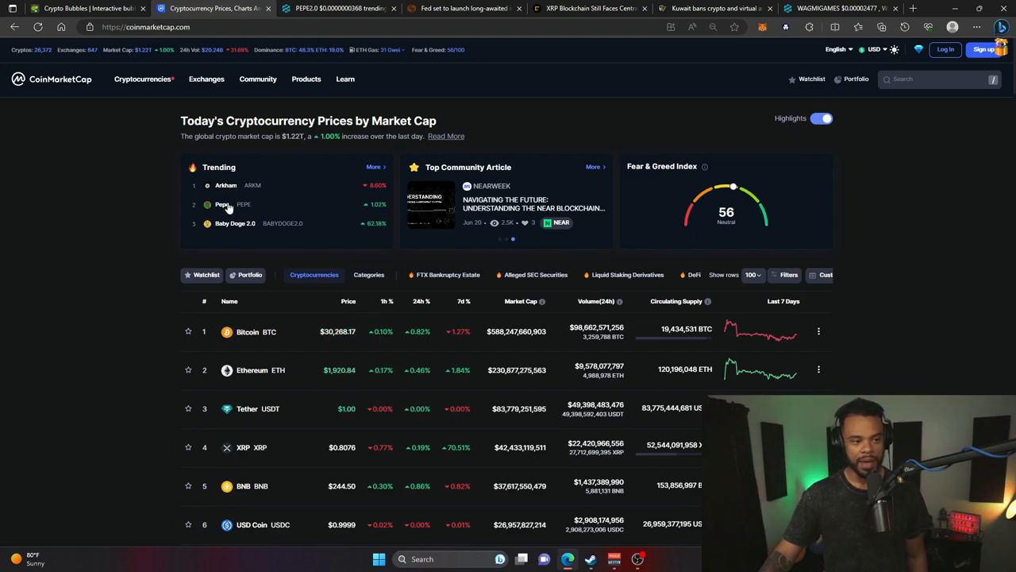
Look at the Baby Doge 2.0 coin page, return to the homepage, then switch to the Reuters FedNow article
left_click(235, 222)
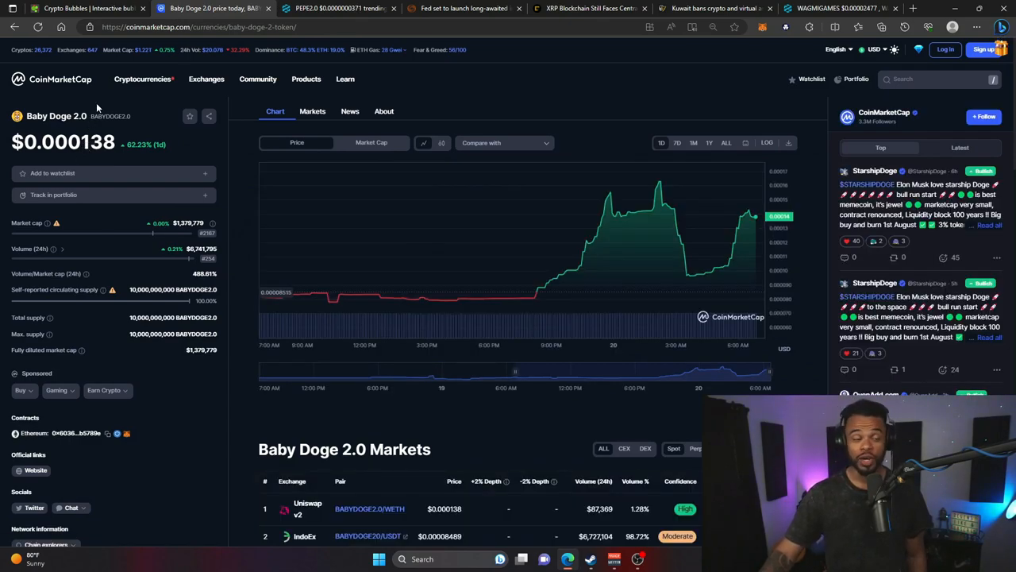
left_click(13, 27)
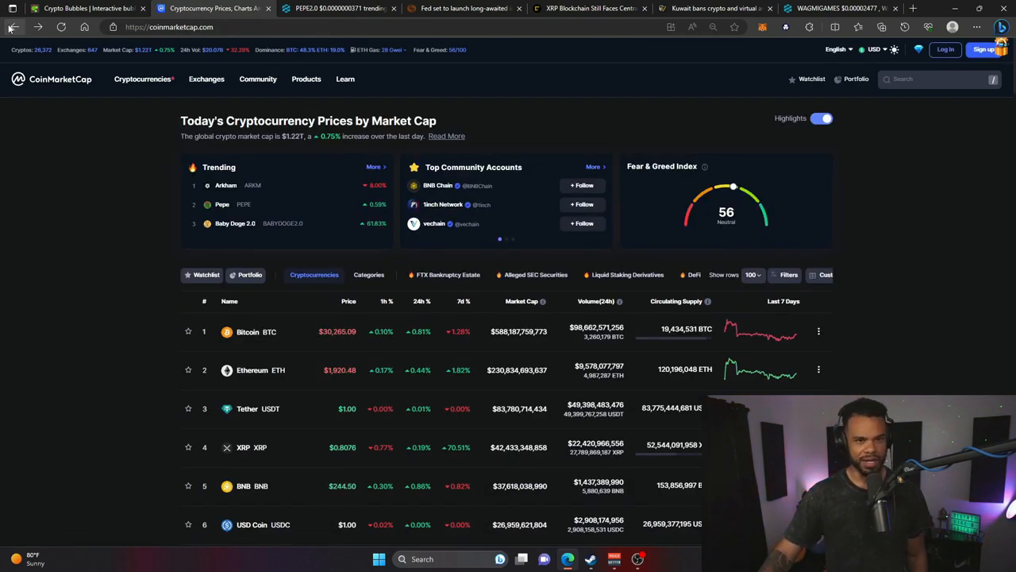
left_click(464, 8)
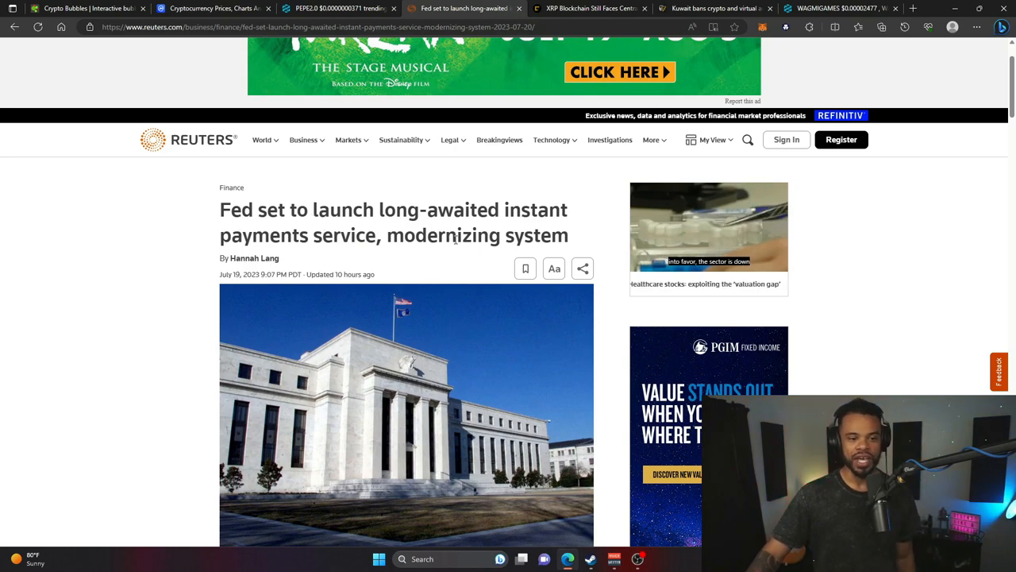
Read down through the Reuters FedNow article, then start a new tab to search what XRP does
scroll("down", 3)
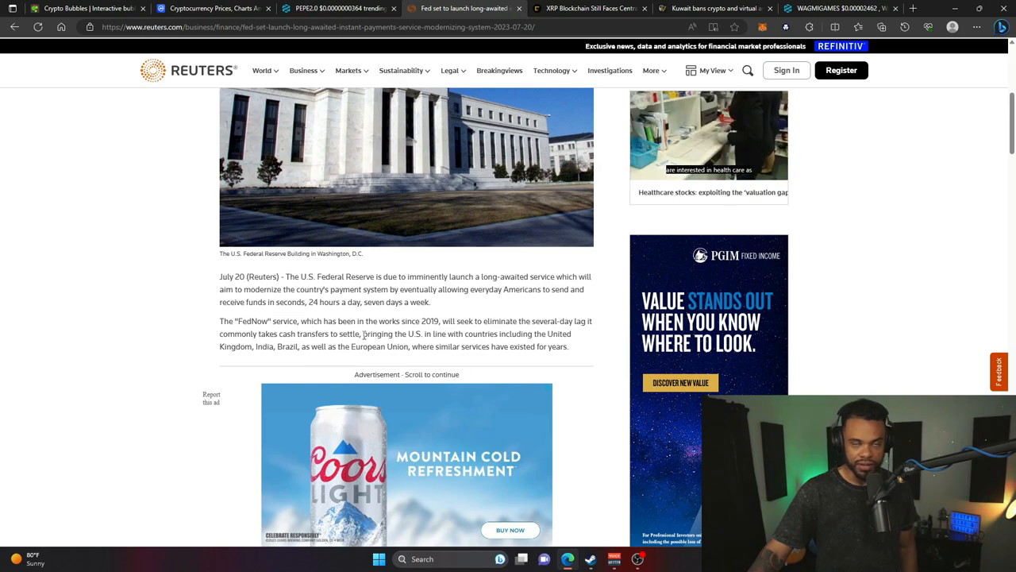
scroll("down", 3)
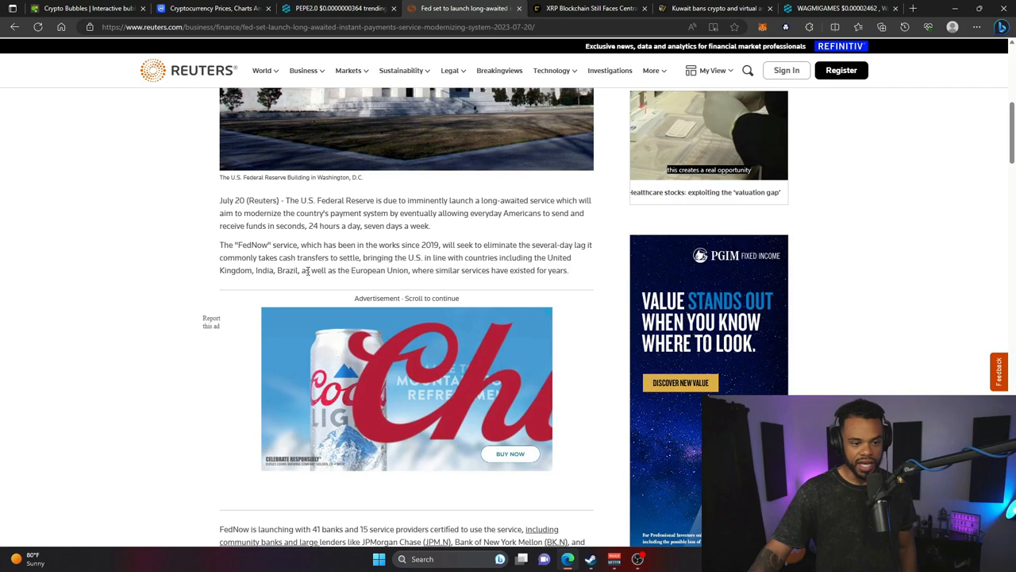
scroll("down", 3)
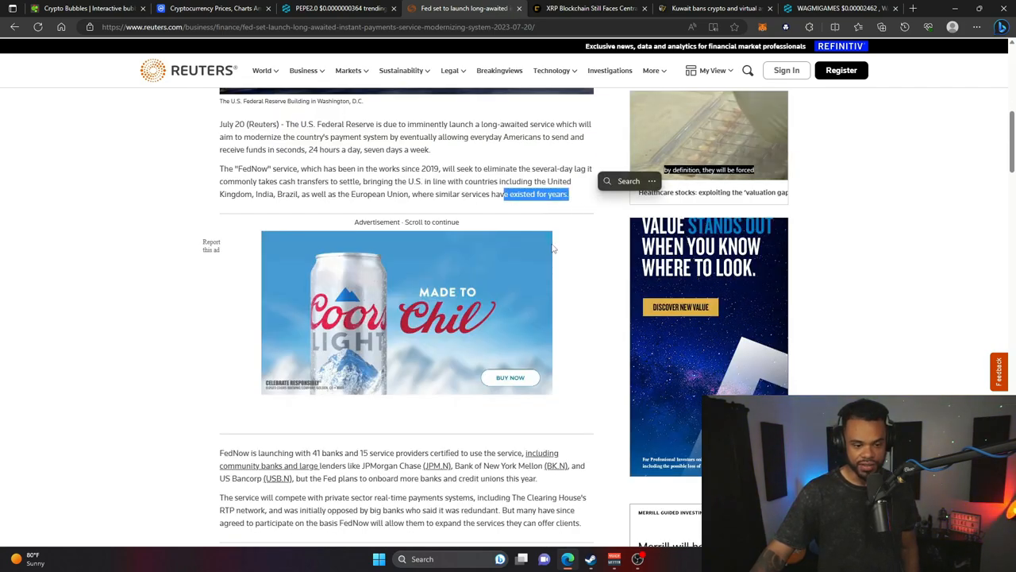
scroll("down", 3)
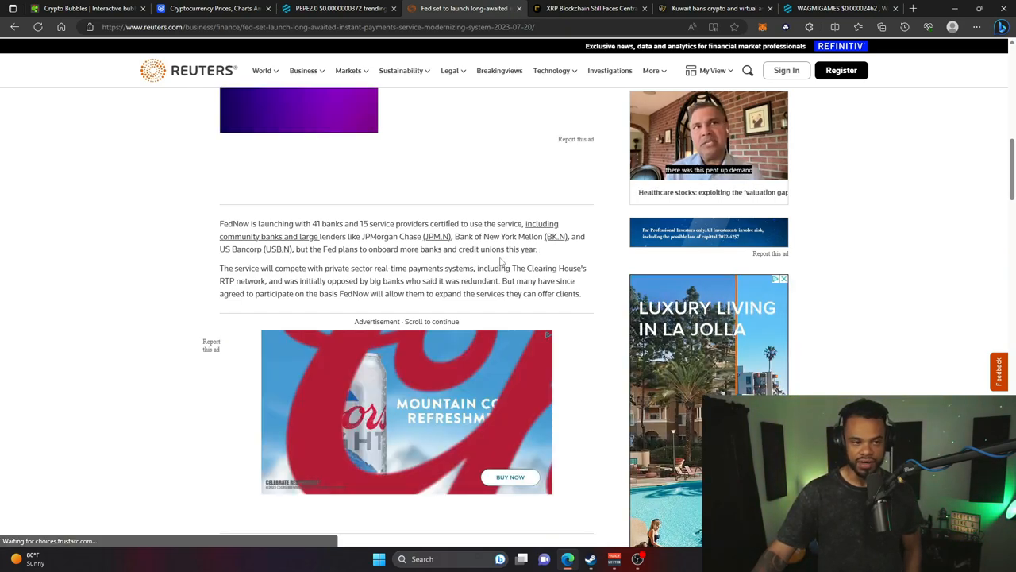
left_click(588, 9)
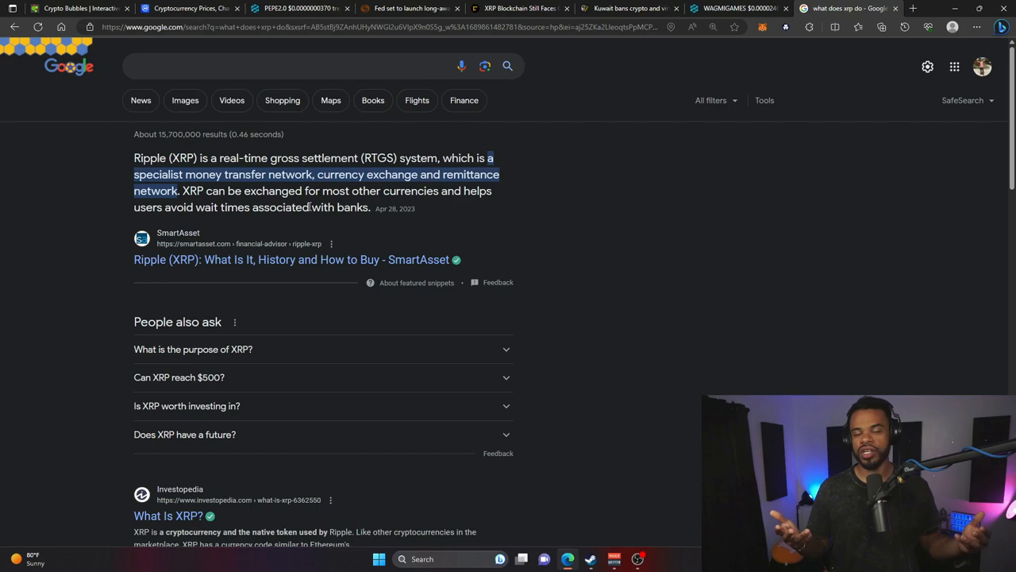
mouse_move(676, 219)
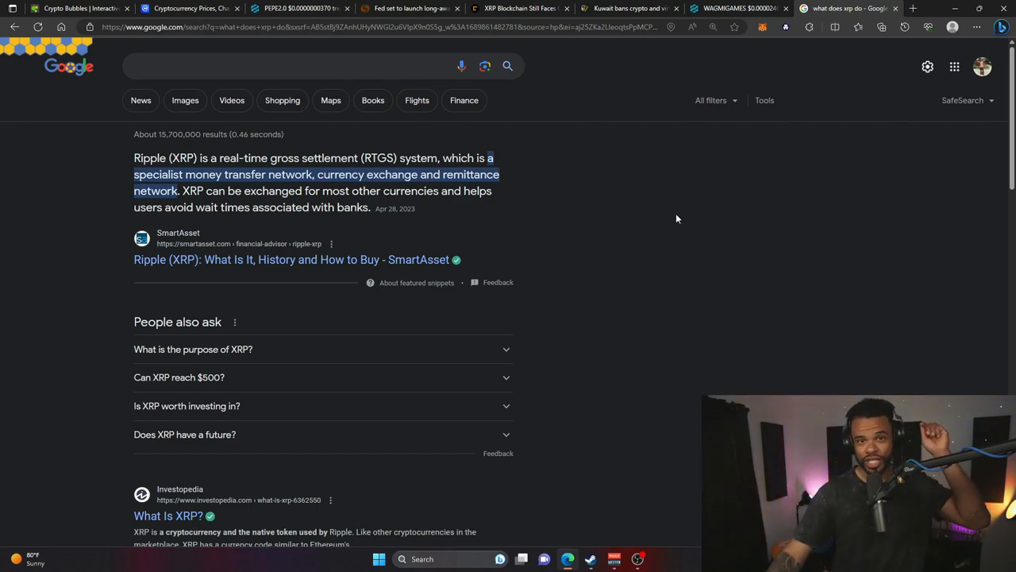
Switch to the CoinDesk article on XRP blockchain centralization caveats
left_click(521, 7)
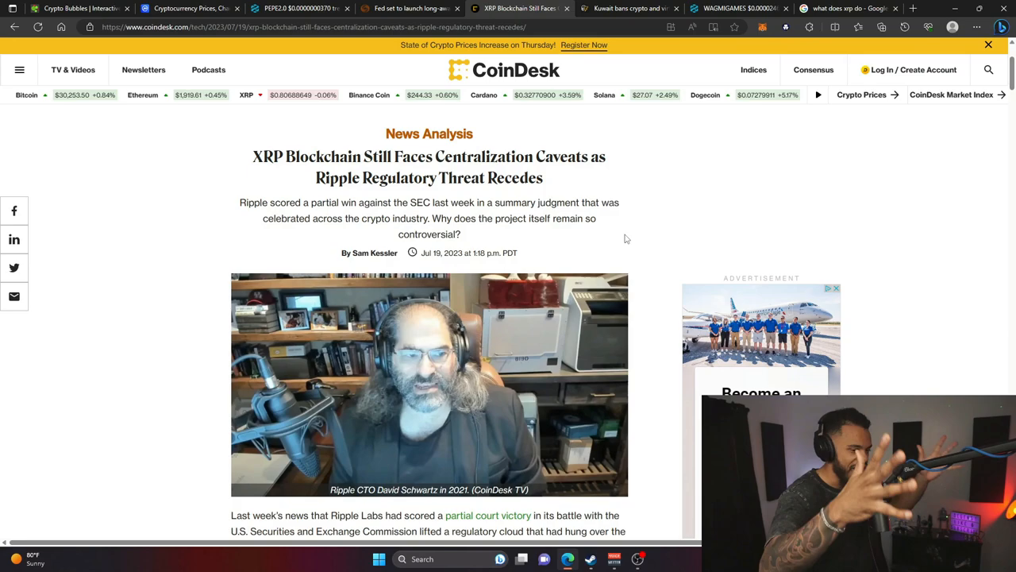
Read the CoinDesk XRP article, glance at Reuters, then switch to Cointelegraph's Kuwait crypto ban piece
scroll("down", 3)
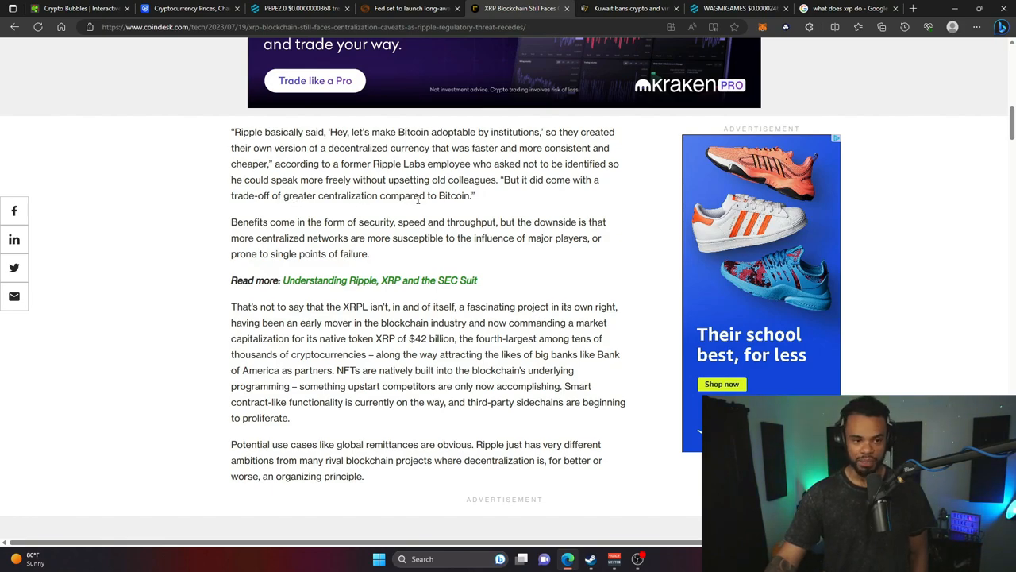
scroll("up", 3)
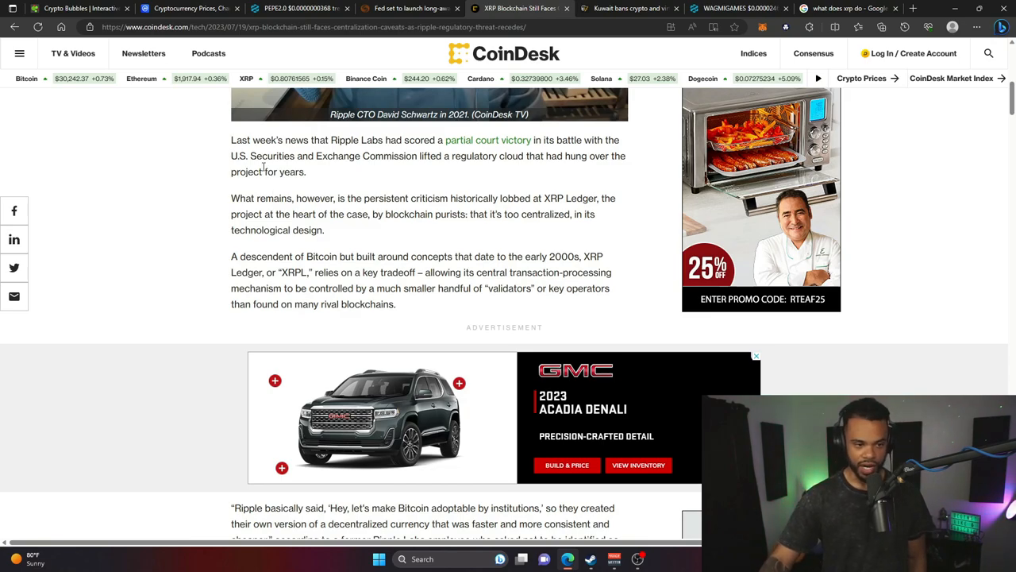
mouse_move(334, 210)
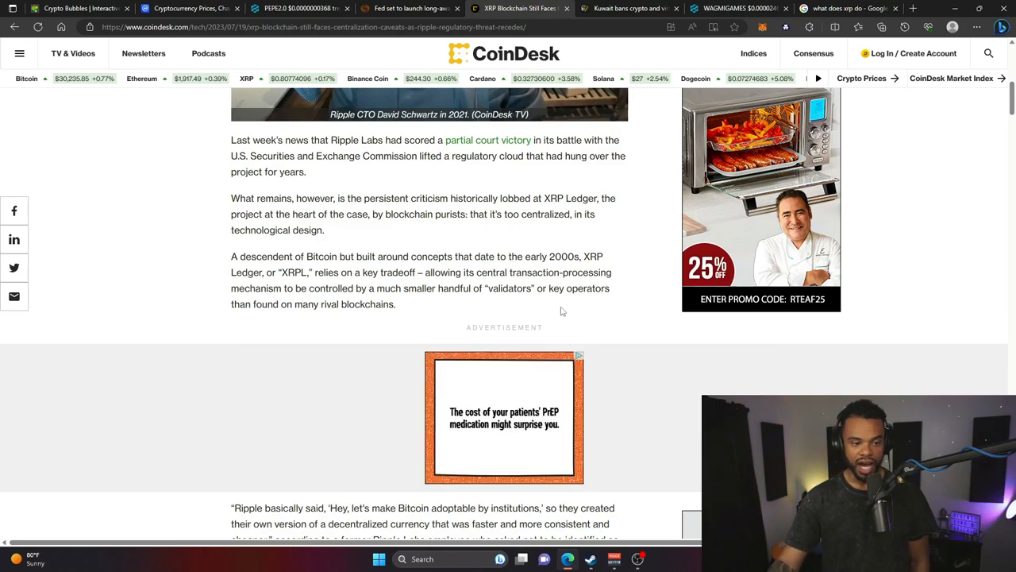
mouse_move(362, 308)
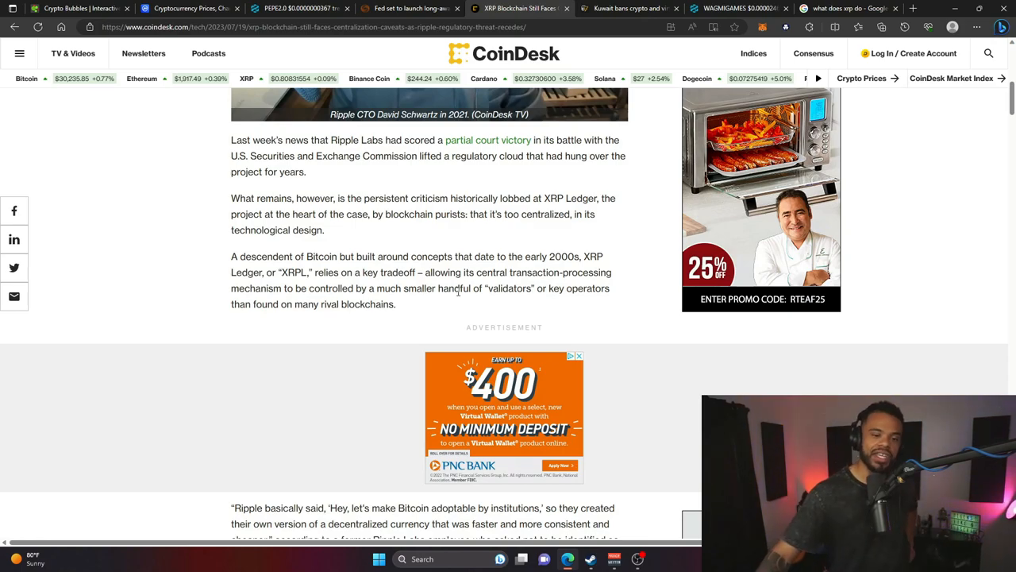
left_click(410, 8)
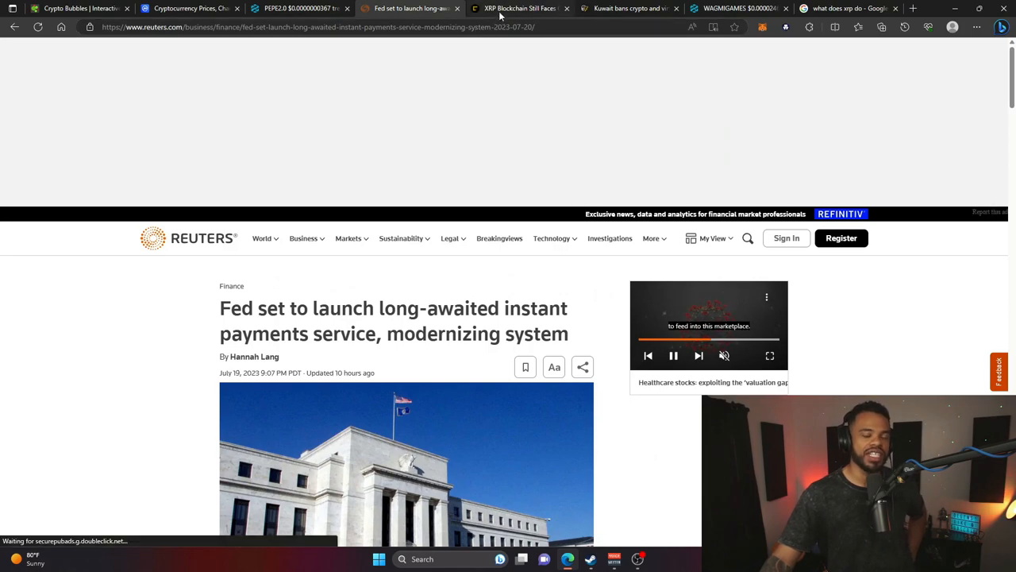
mouse_move(521, 9)
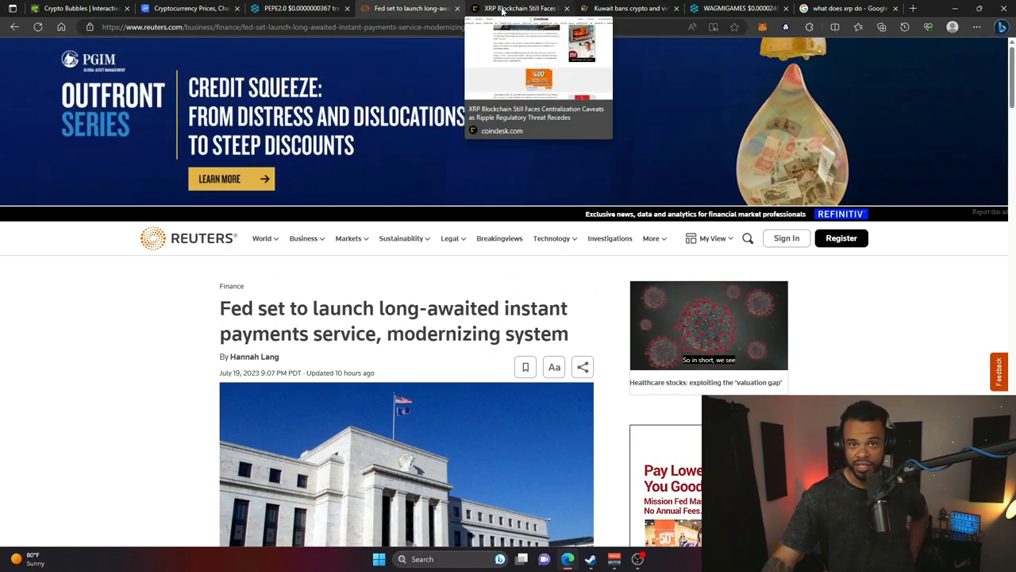
left_click(627, 8)
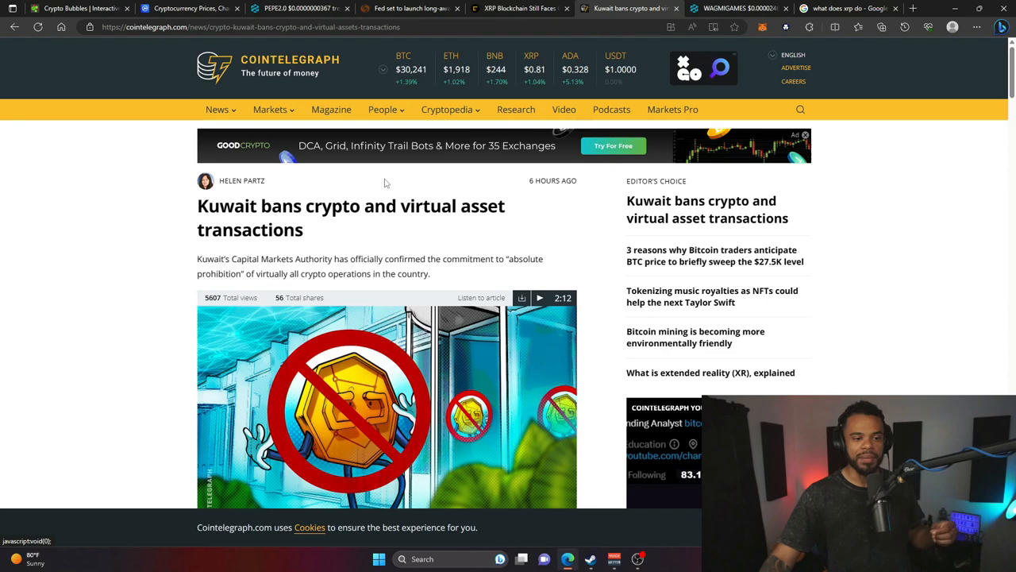
mouse_move(429, 194)
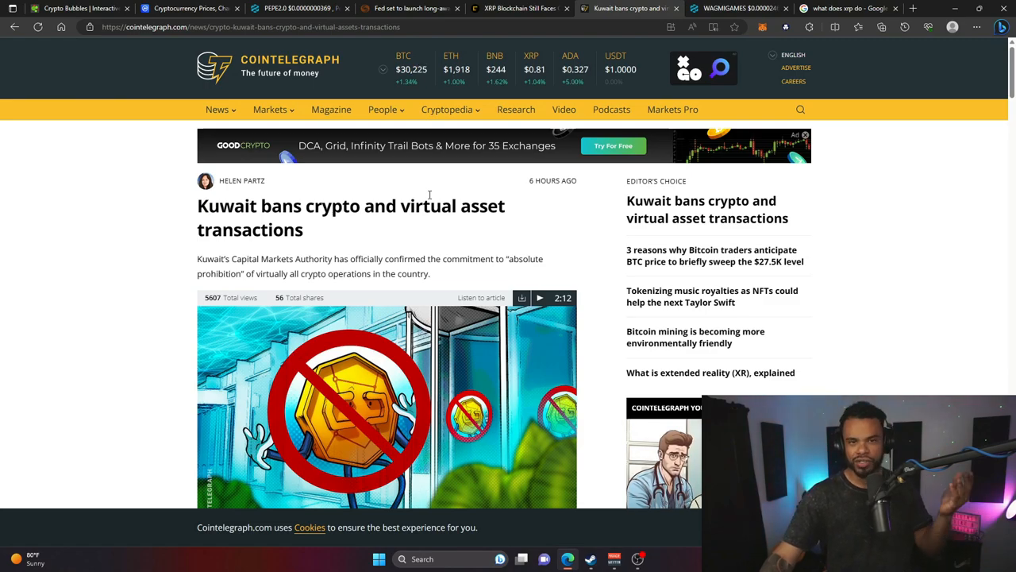
Highlight the regulator's quote on speculative price declines, then move to the PEPE 2.0 DEXTools chart
scroll("down", 3)
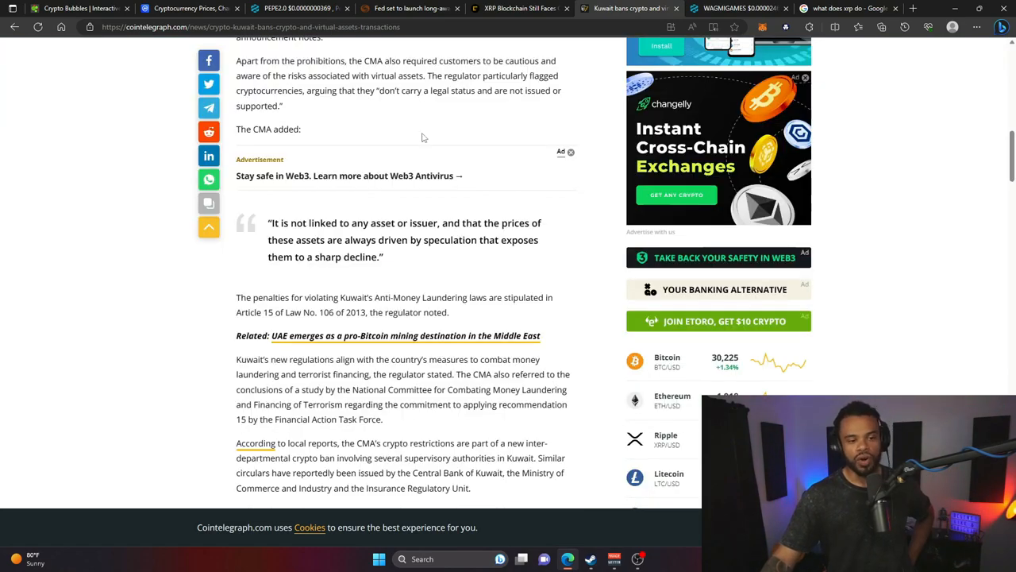
mouse_move(362, 222)
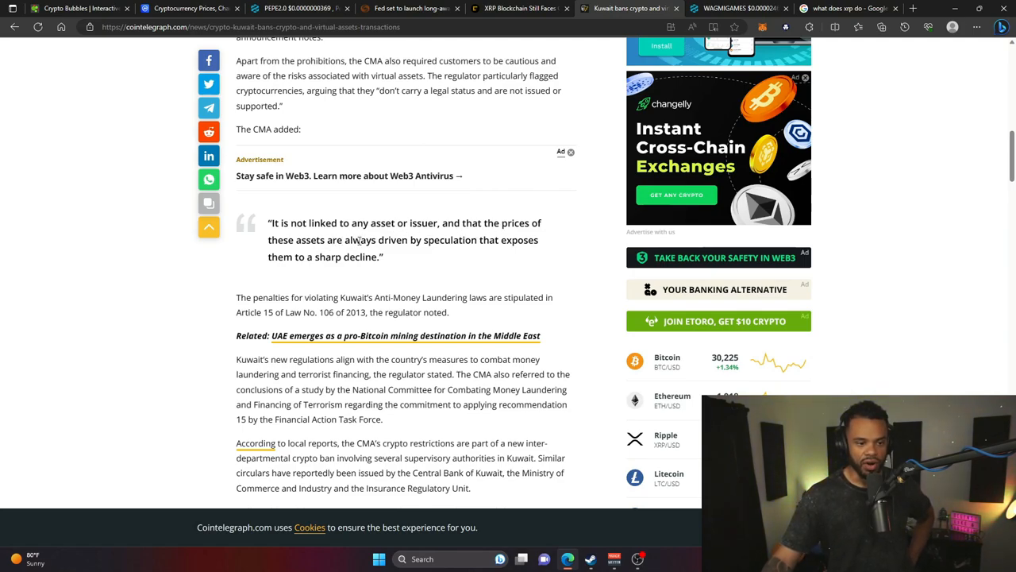
mouse_move(381, 253)
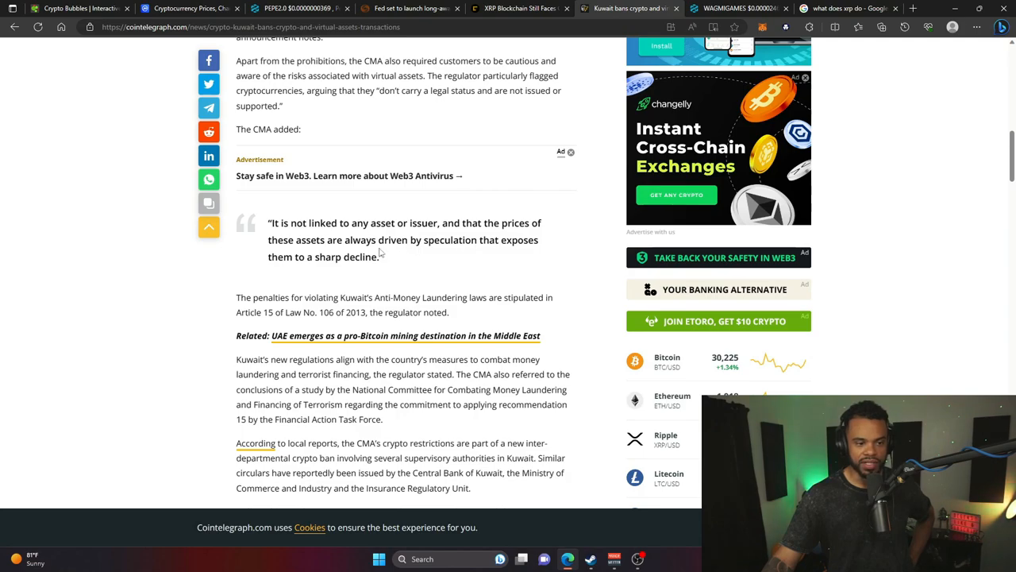
mouse_move(340, 257)
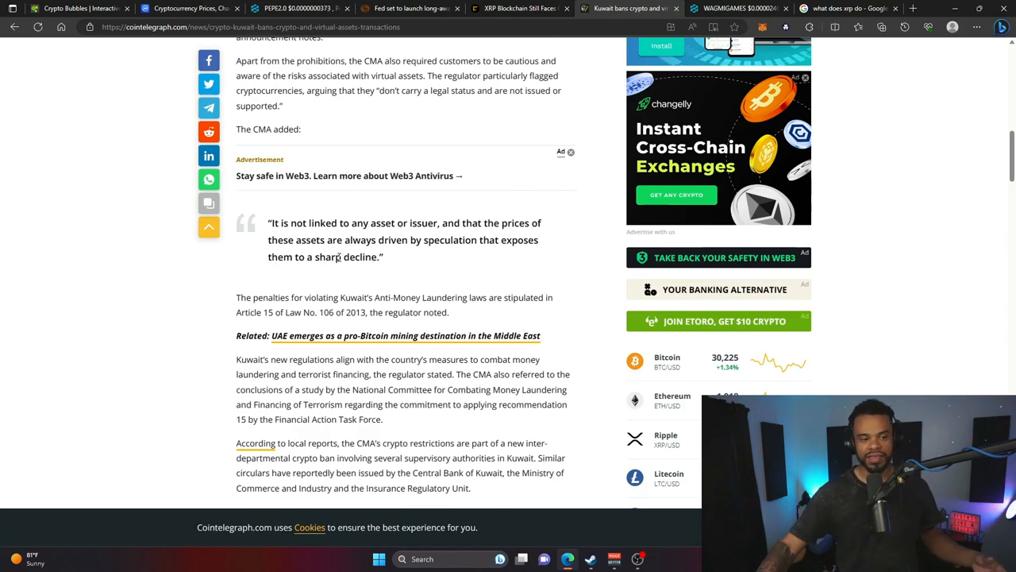
left_click_drag(268, 222, 384, 258)
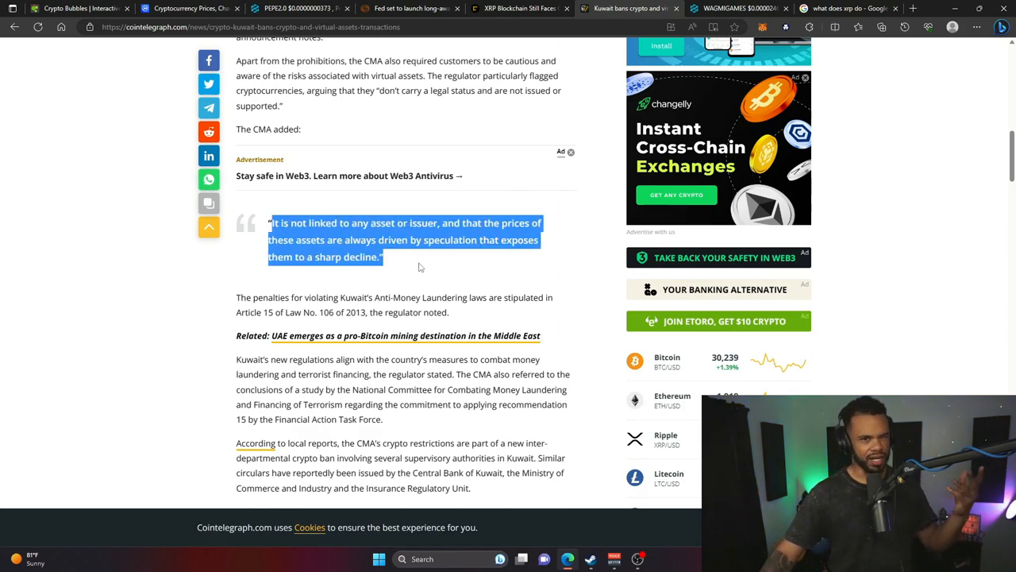
left_click(298, 8)
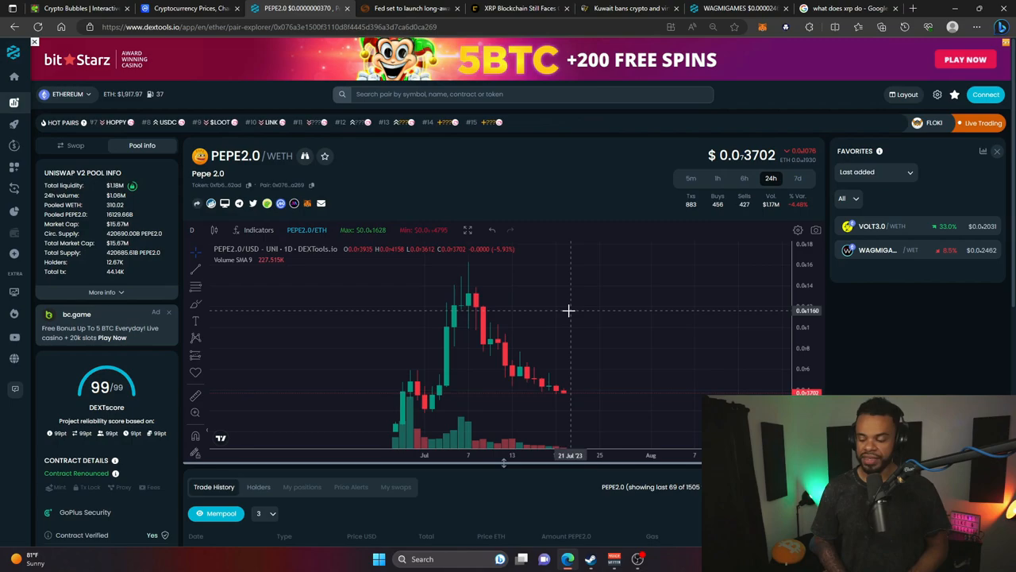
mouse_move(515, 309)
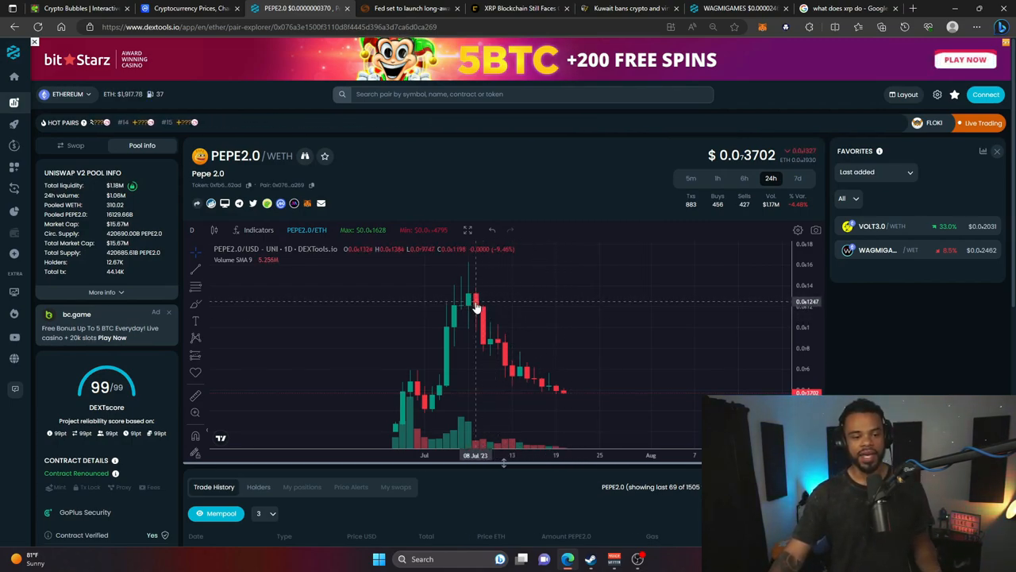
mouse_move(521, 368)
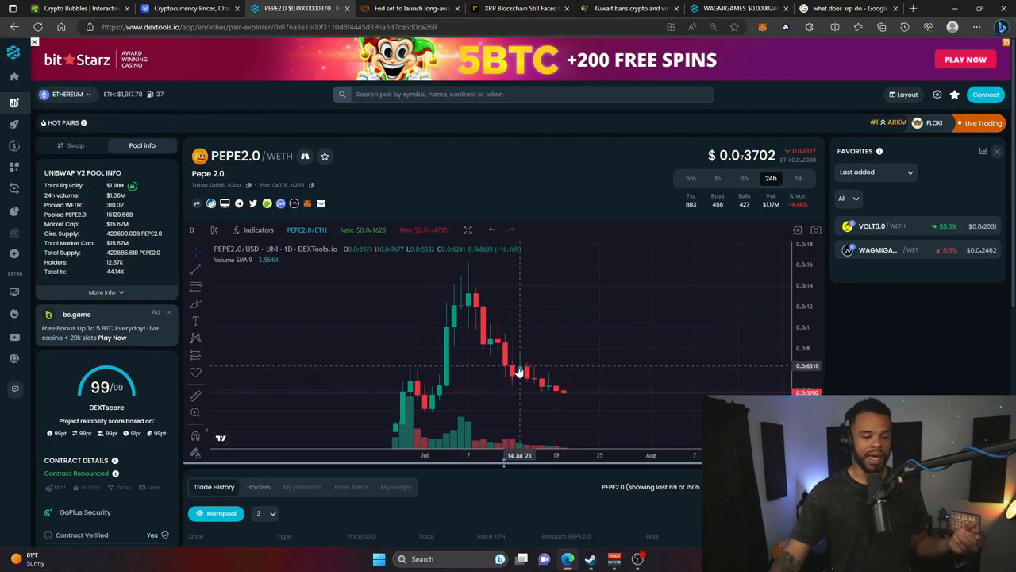